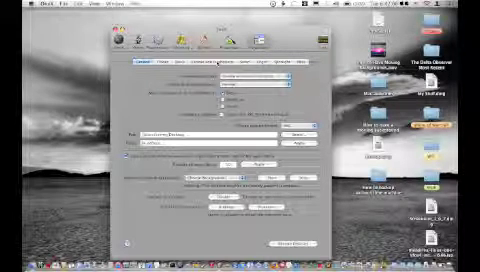
Step: Switch OnyX Parameters to the Exposé & Dashboard settings tab
left_click(190, 65)
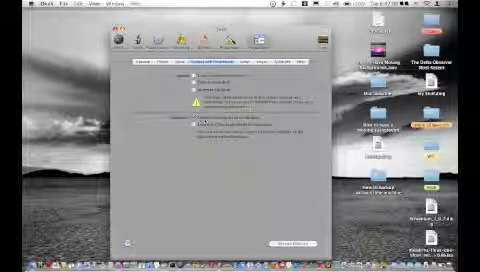